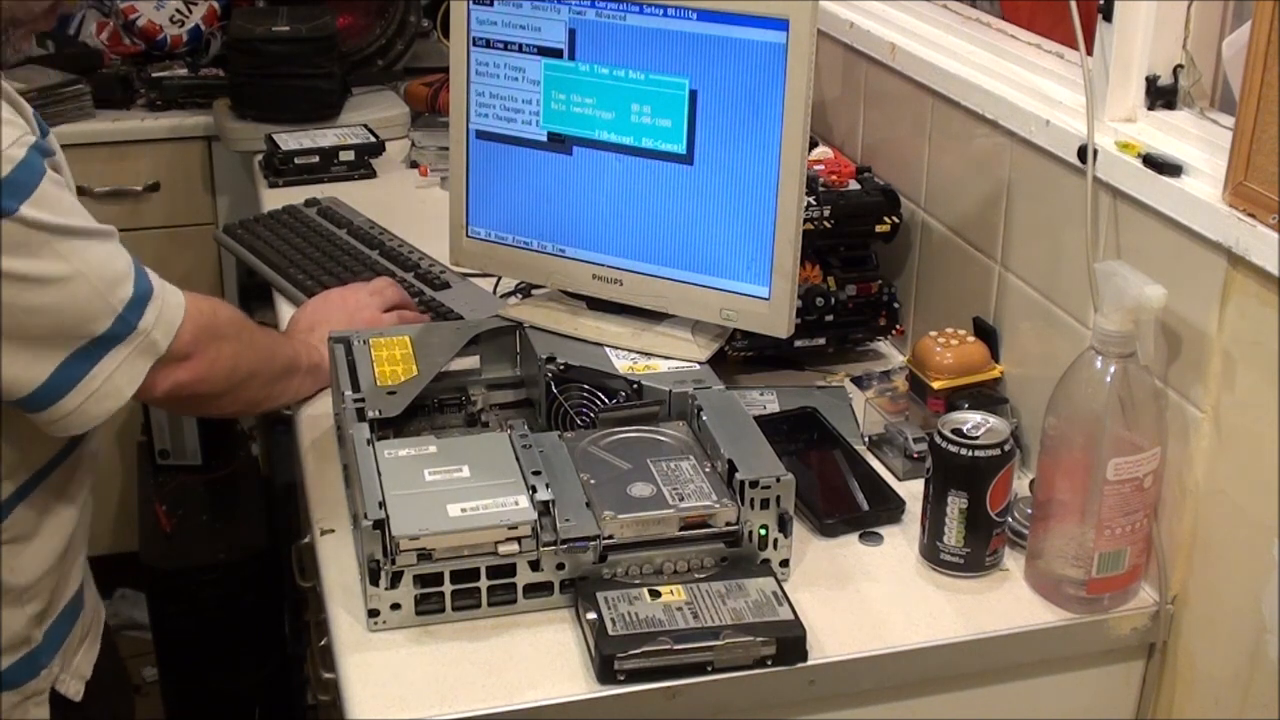
# Enter 22 into the Set Time and Date dialog and accept the new values
pyautogui.write('22')
pyautogui.write('19:30')
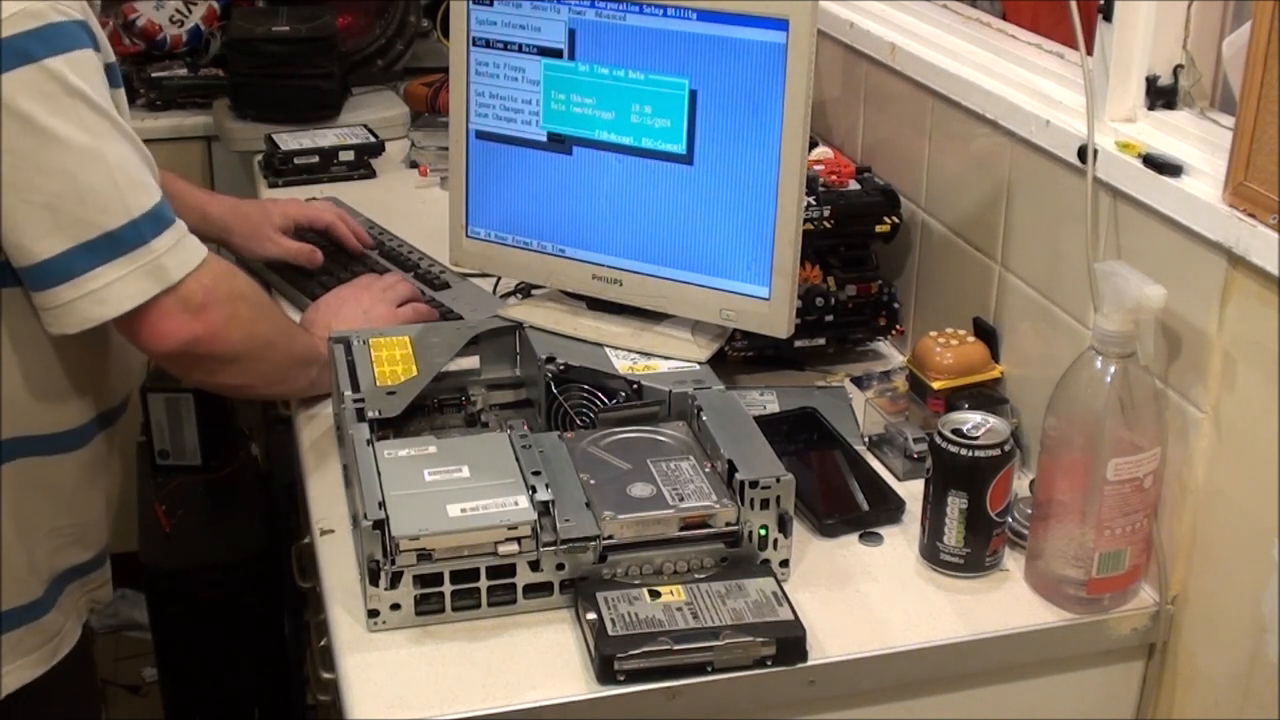
pyautogui.press('Escape')
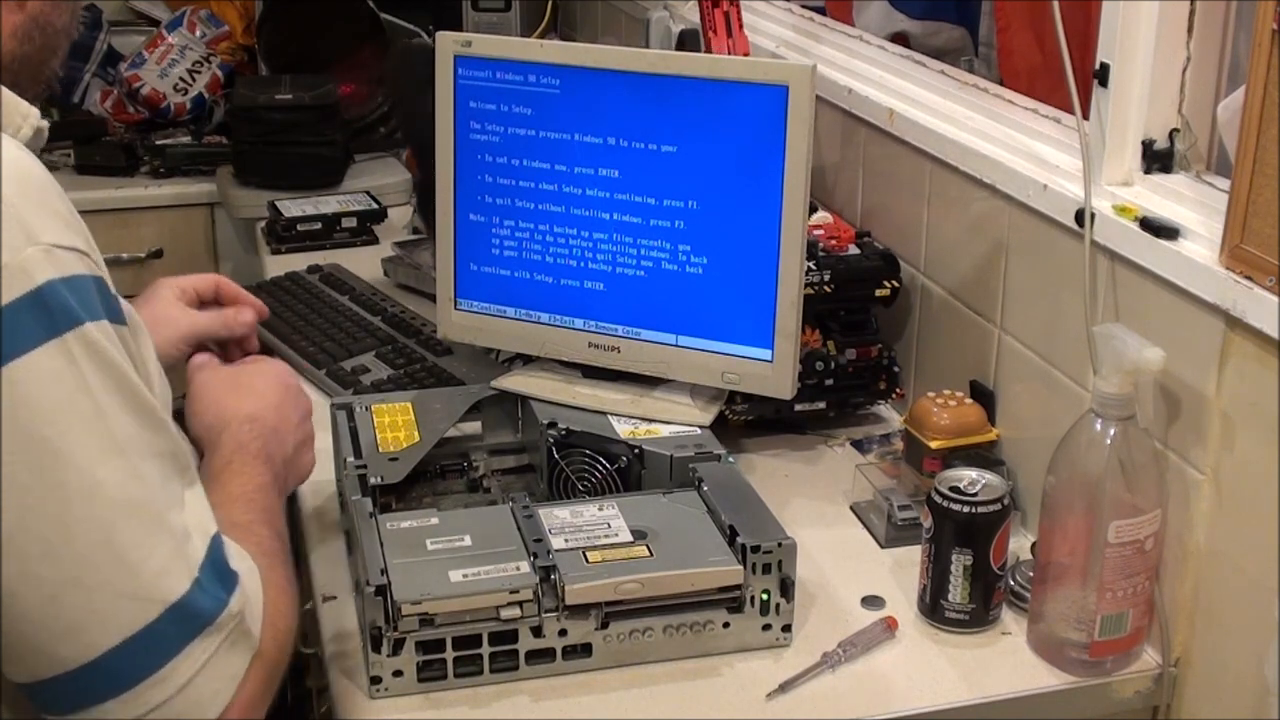
# Start Setup, remove the non-DOS partition, configure the disk and answer the large disk support prompt
pyautogui.press('enter')
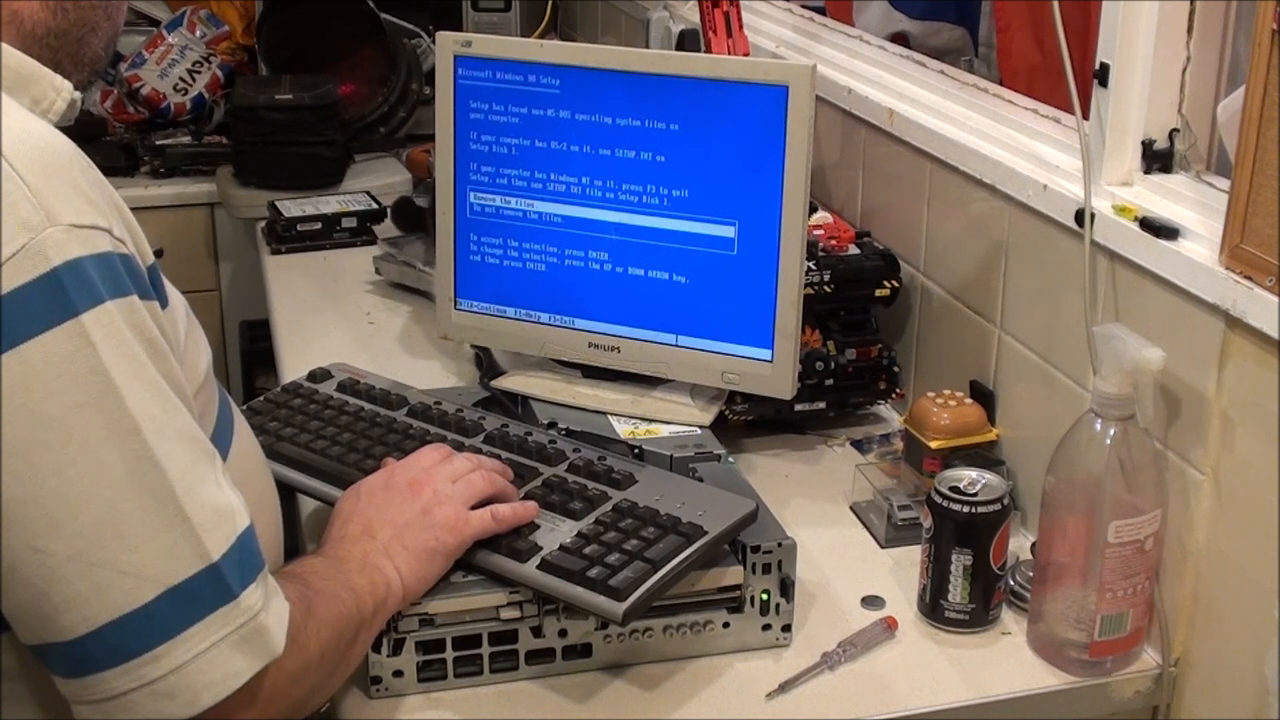
pyautogui.press('enter')
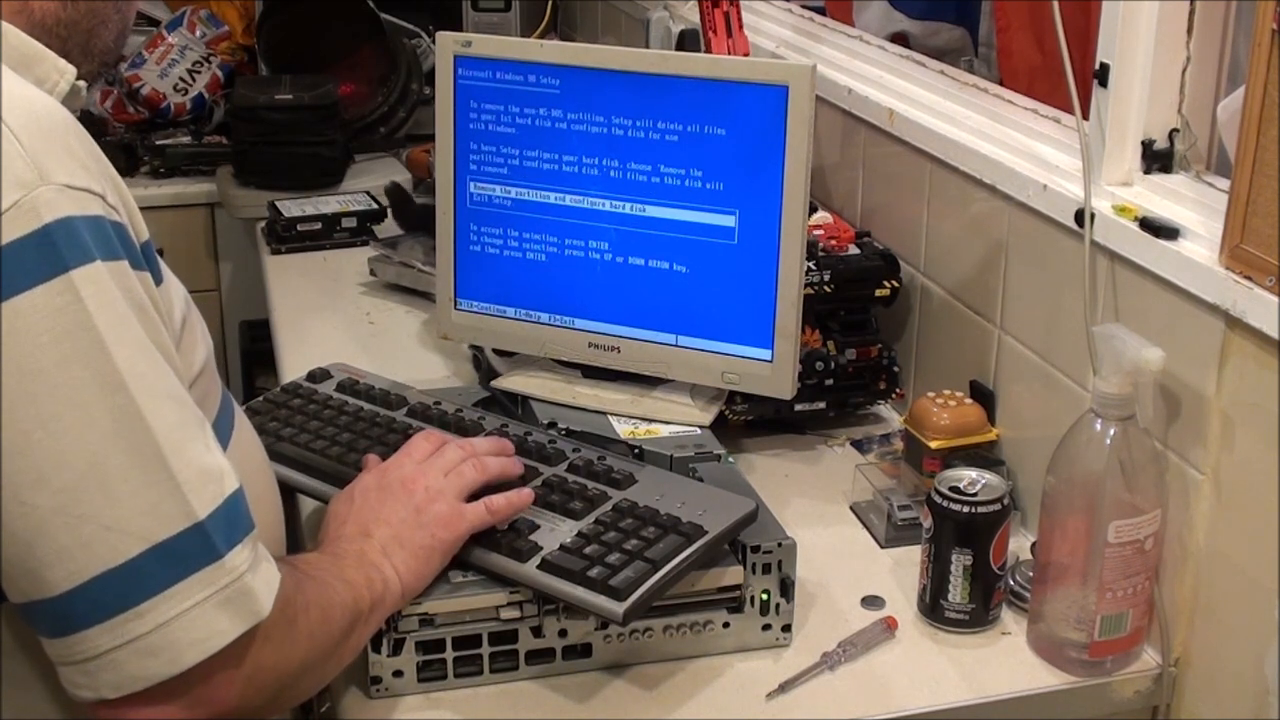
pyautogui.press('enter')
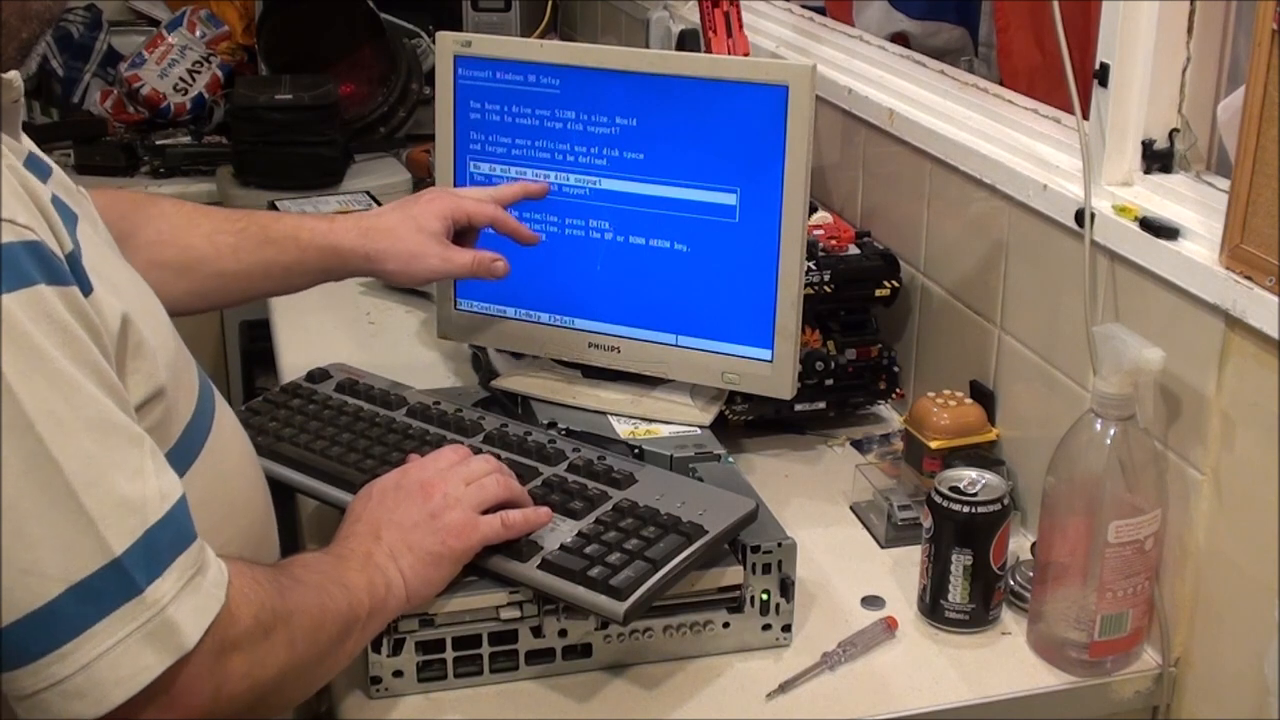
pyautogui.press('enter')
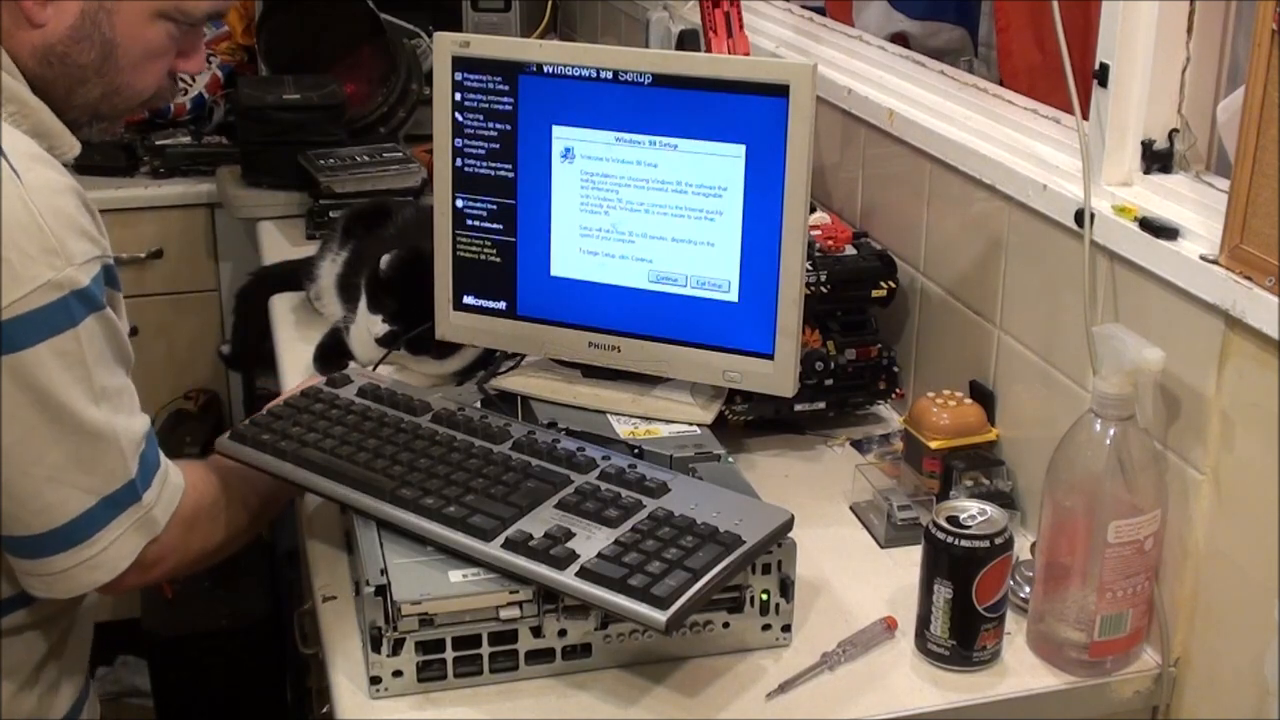
# Continue past the welcome dialog and keep the default Windows installation folder
pyautogui.click(660, 276)
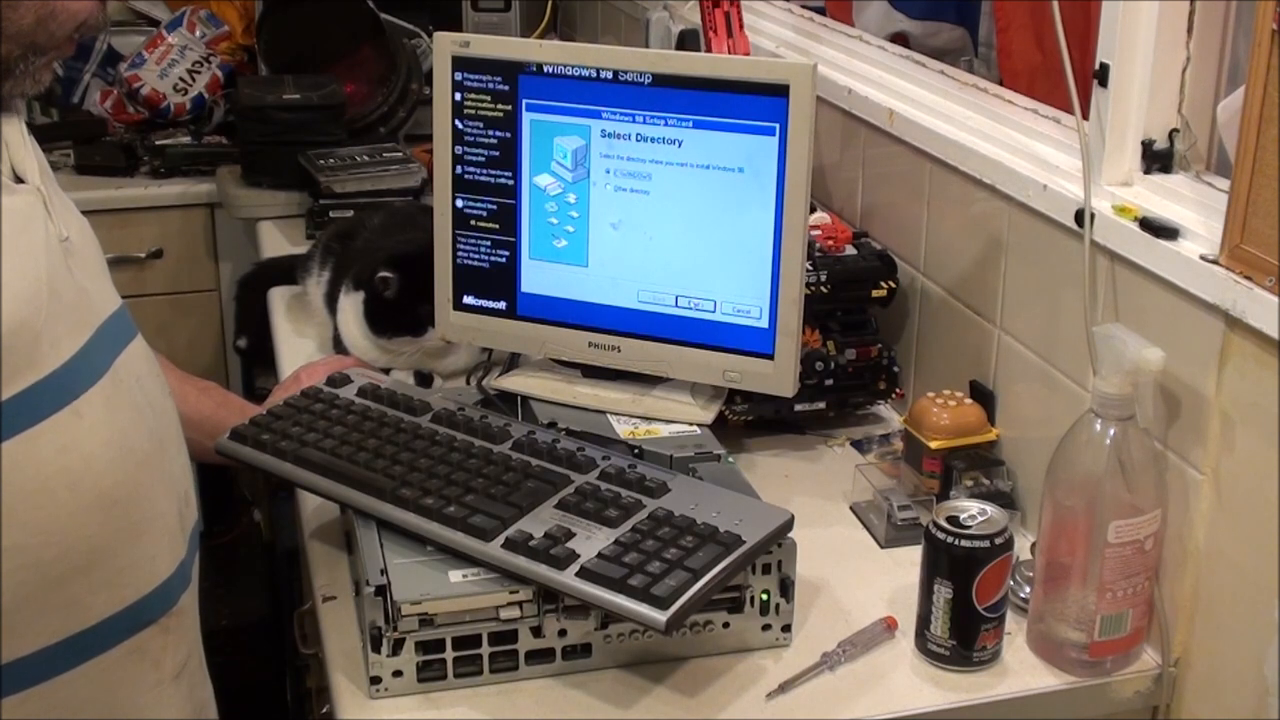
pyautogui.click(696, 304)
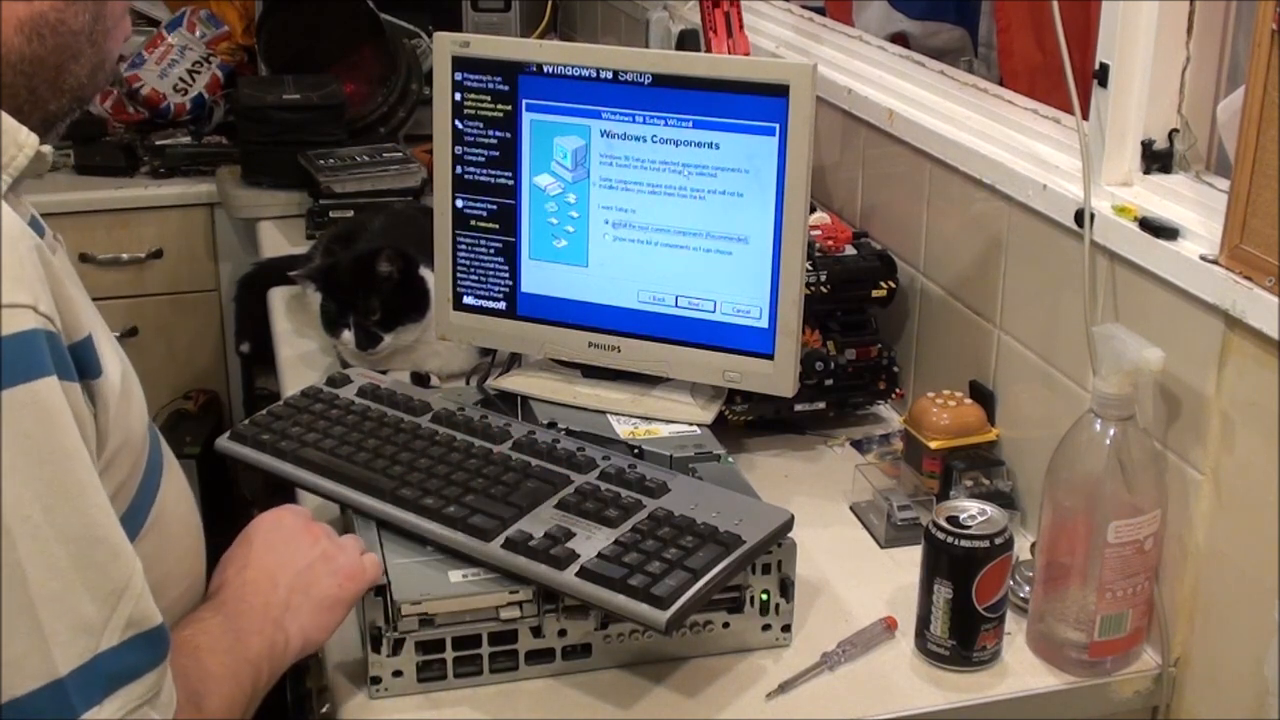
# Keep 'Install the most common components (Recommended)' and confirm the computer identification details
pyautogui.click(684, 302)
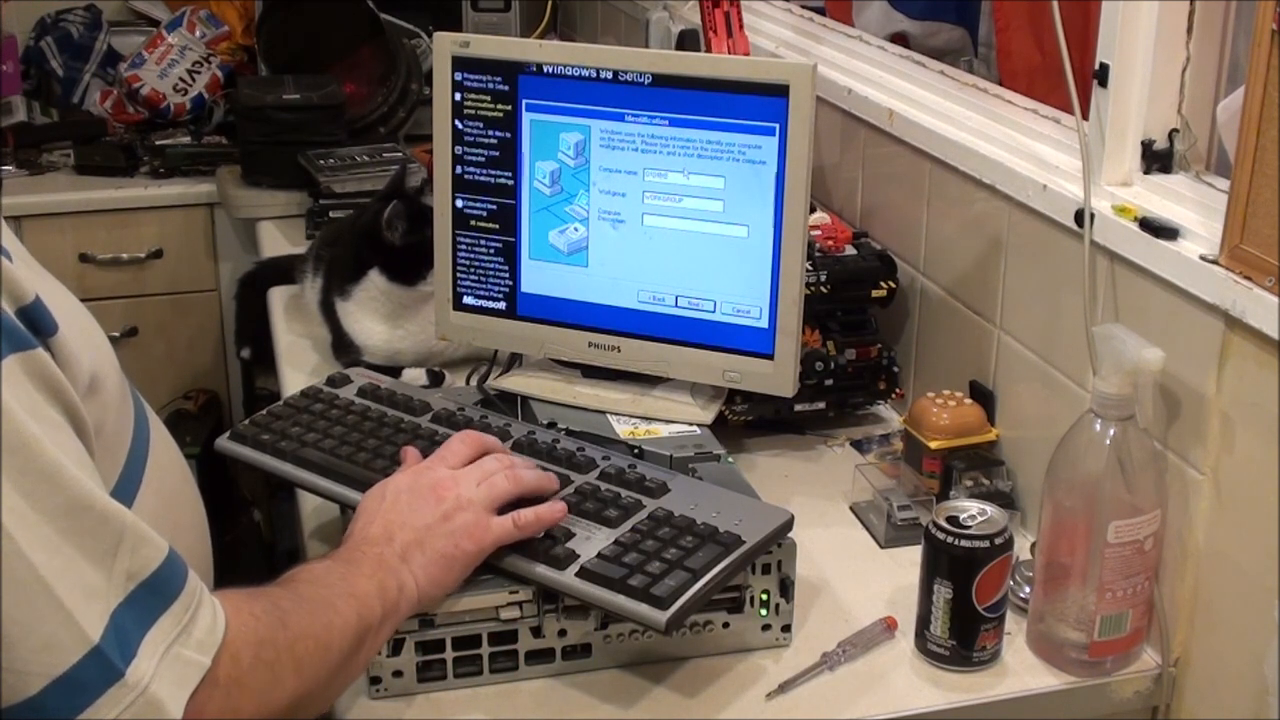
pyautogui.click(692, 302)
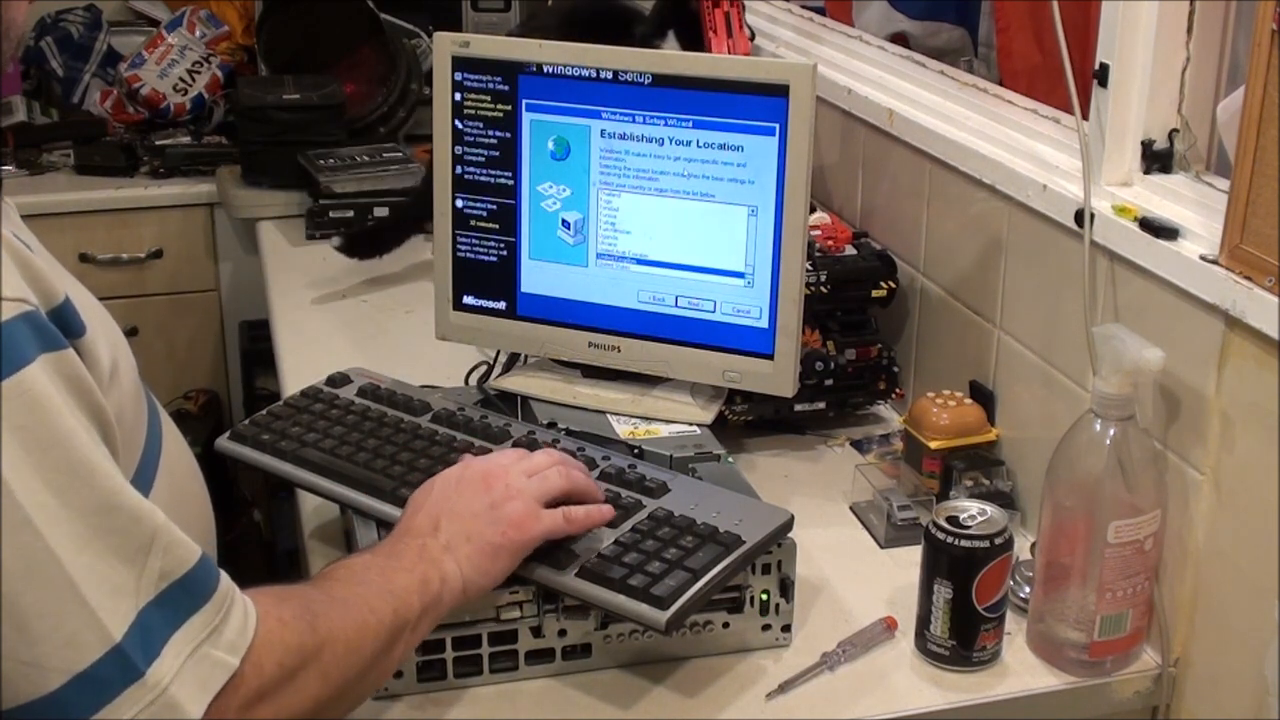
# Accept the regional location and start copying the Windows 98 files
pyautogui.click(696, 304)
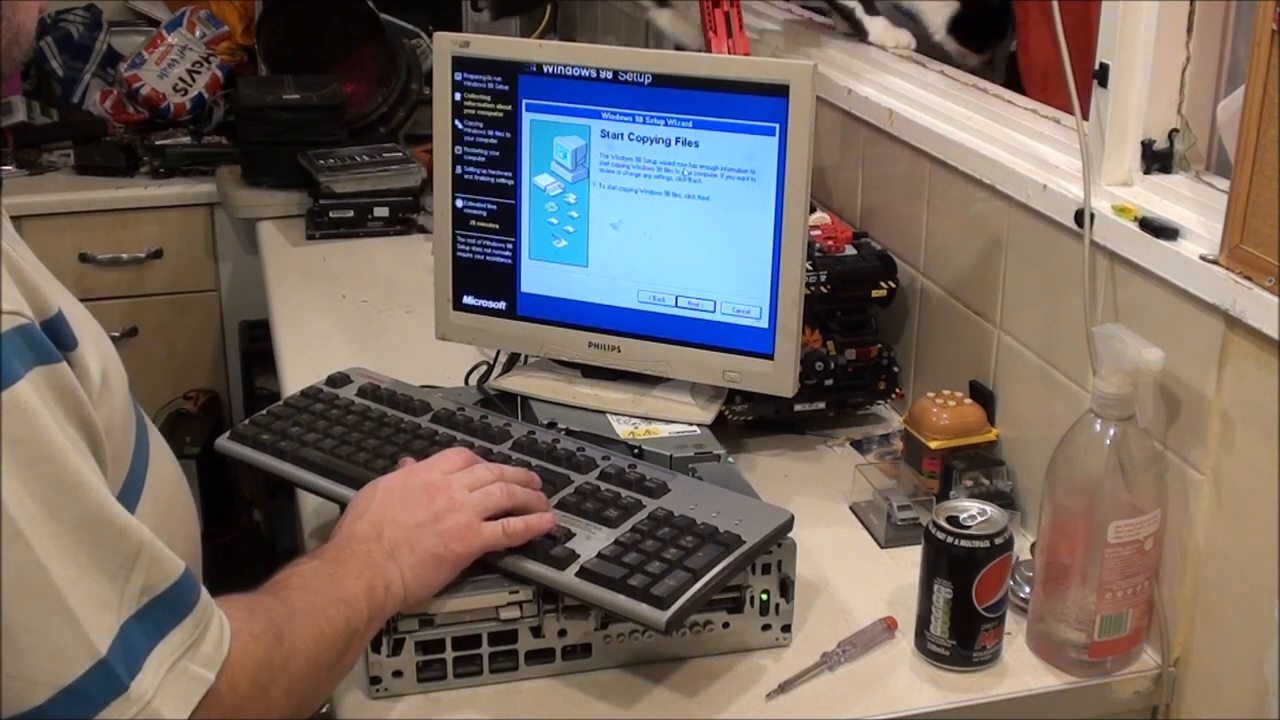
pyautogui.click(684, 302)
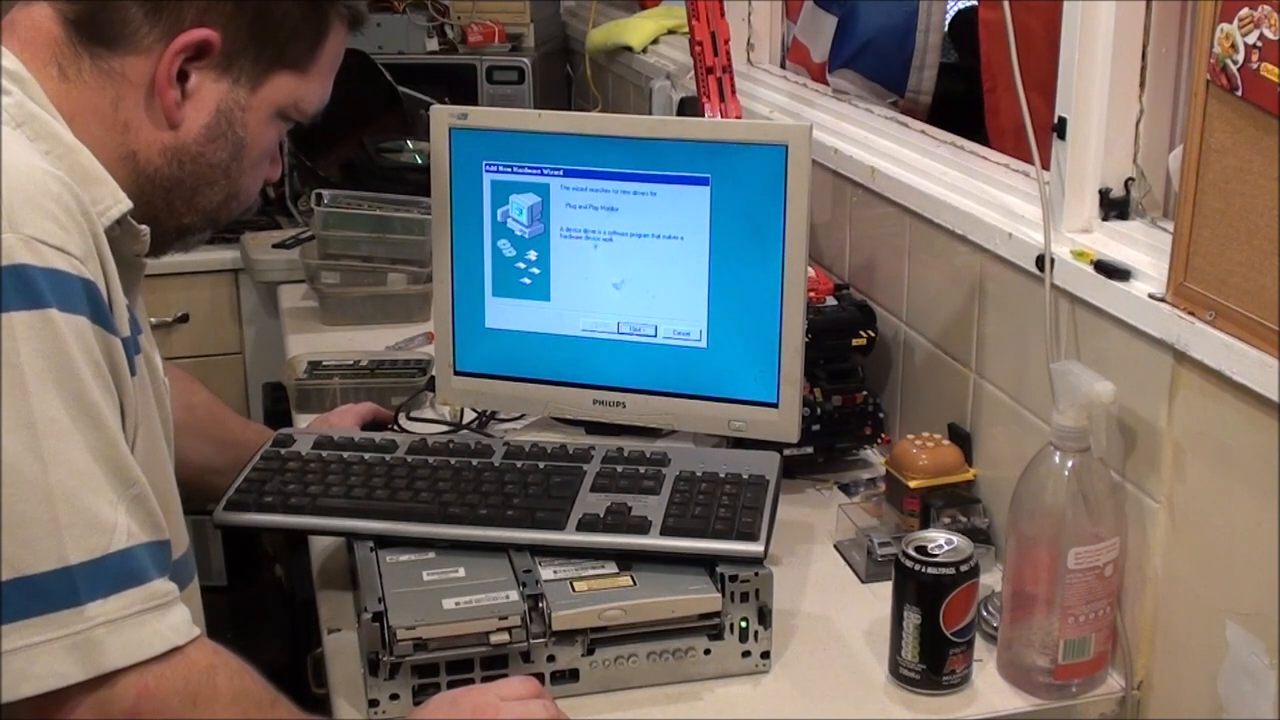
# Let Windows search for and install the best driver for the plug-and-play monitor
pyautogui.click(640, 332)
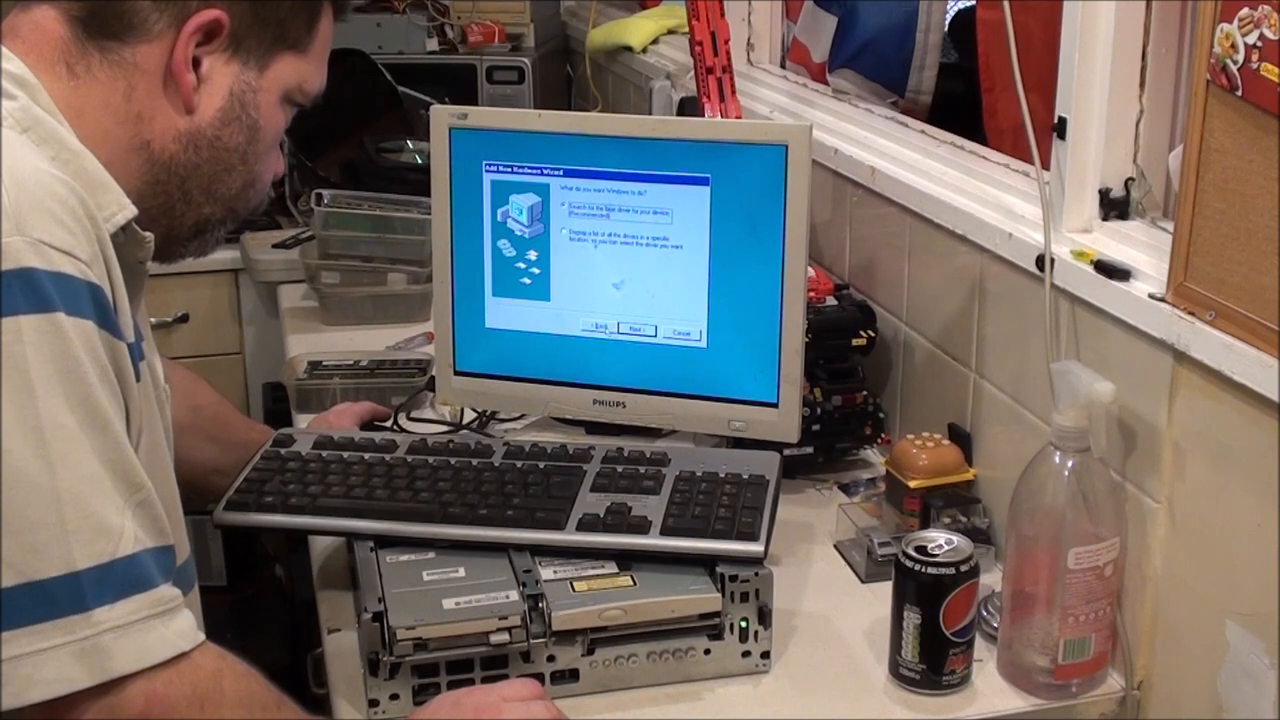
pyautogui.click(636, 332)
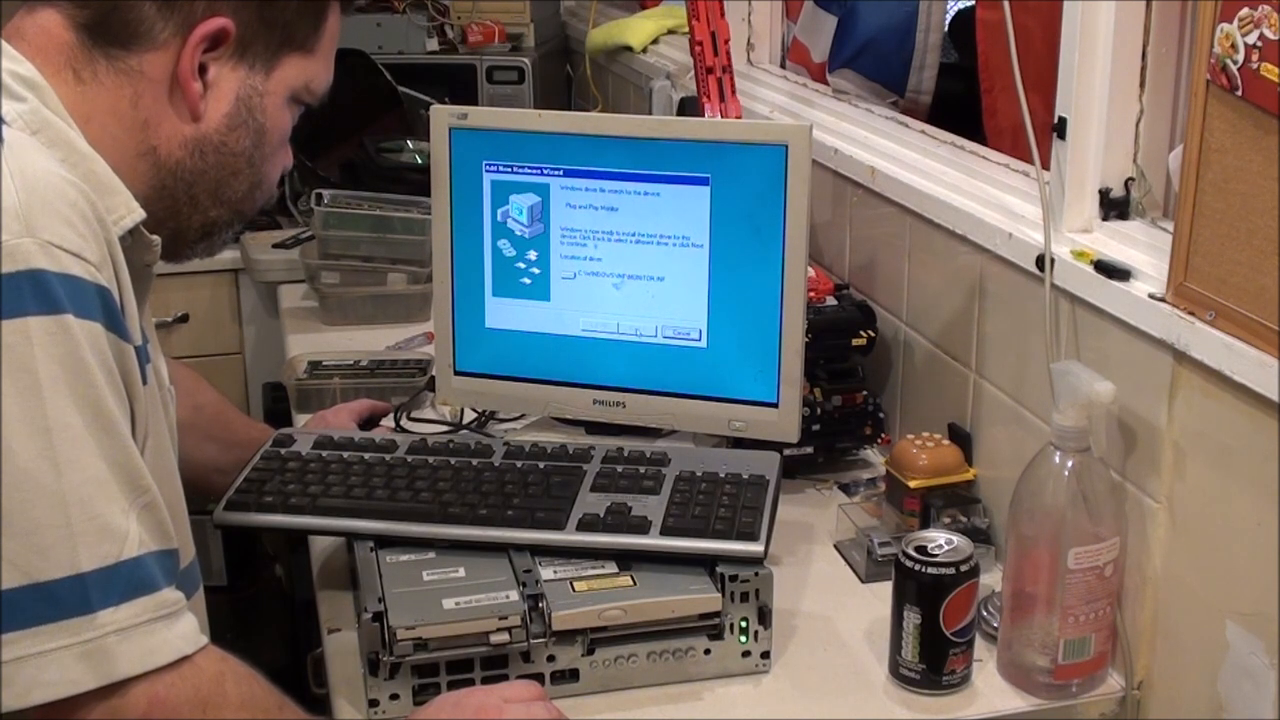
pyautogui.click(636, 330)
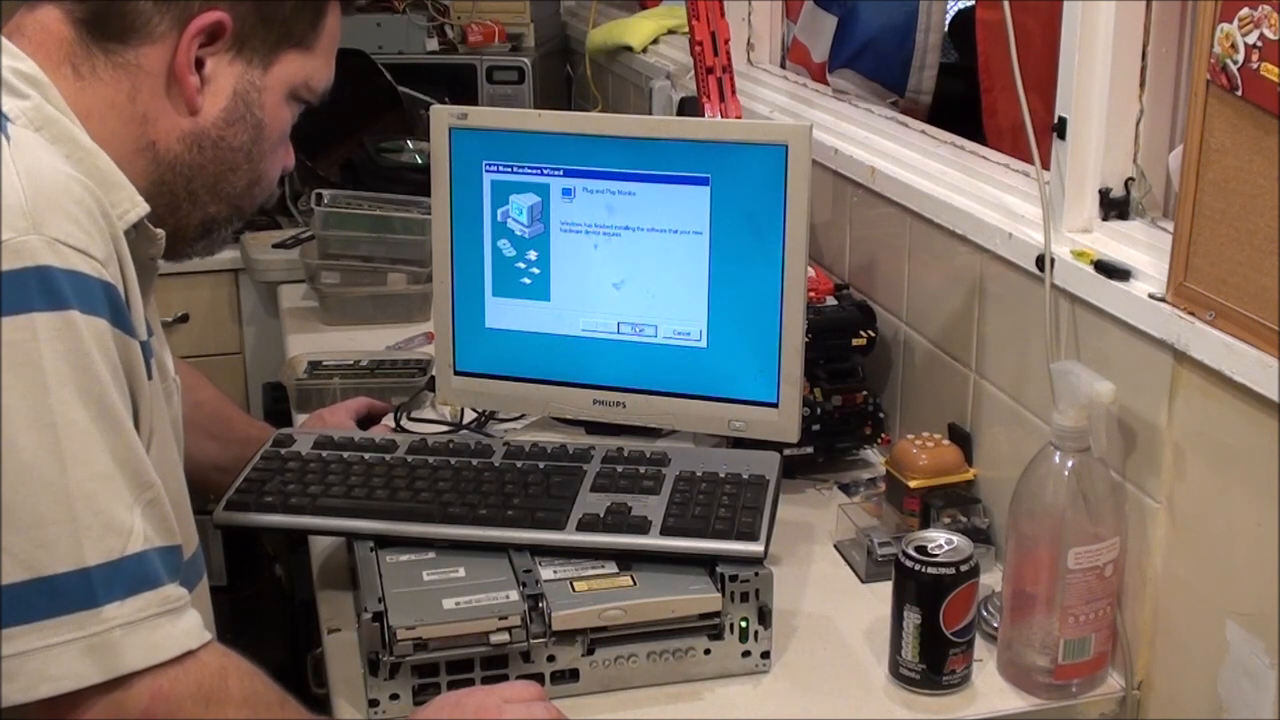
pyautogui.click(636, 332)
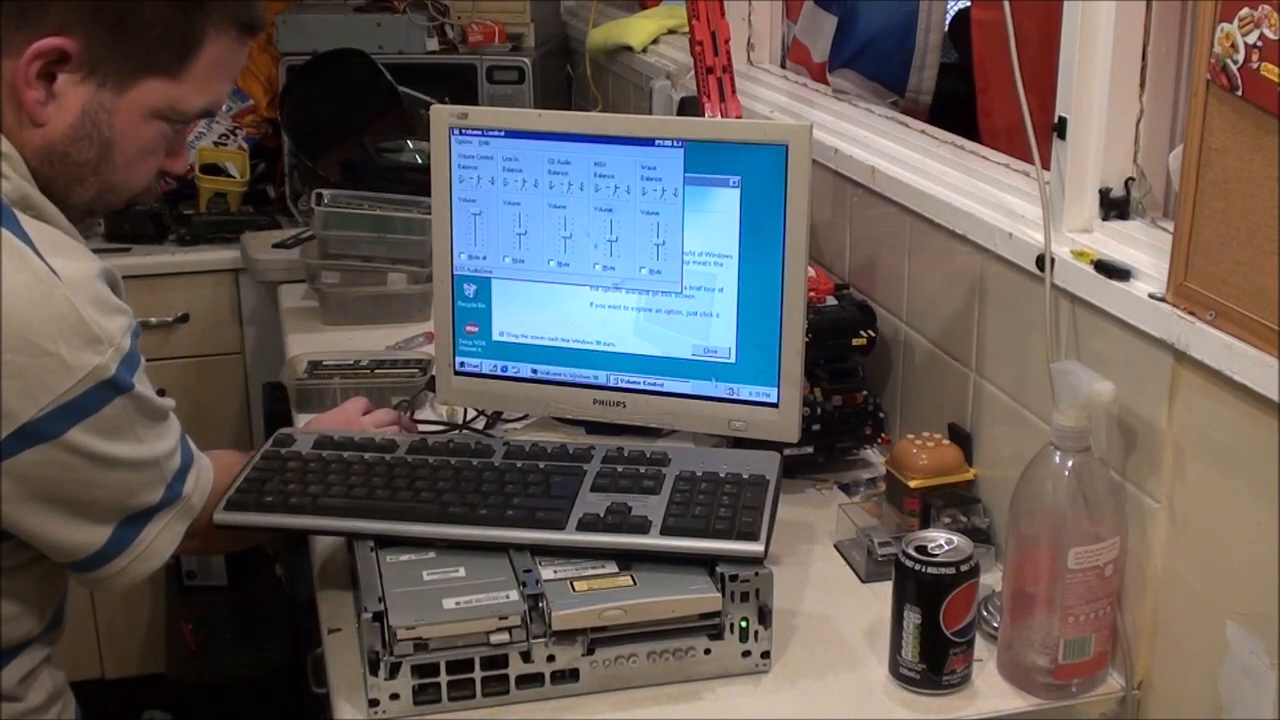
# Close the Volume Control mixer left open by the sound hardware setup
pyautogui.click(712, 348)
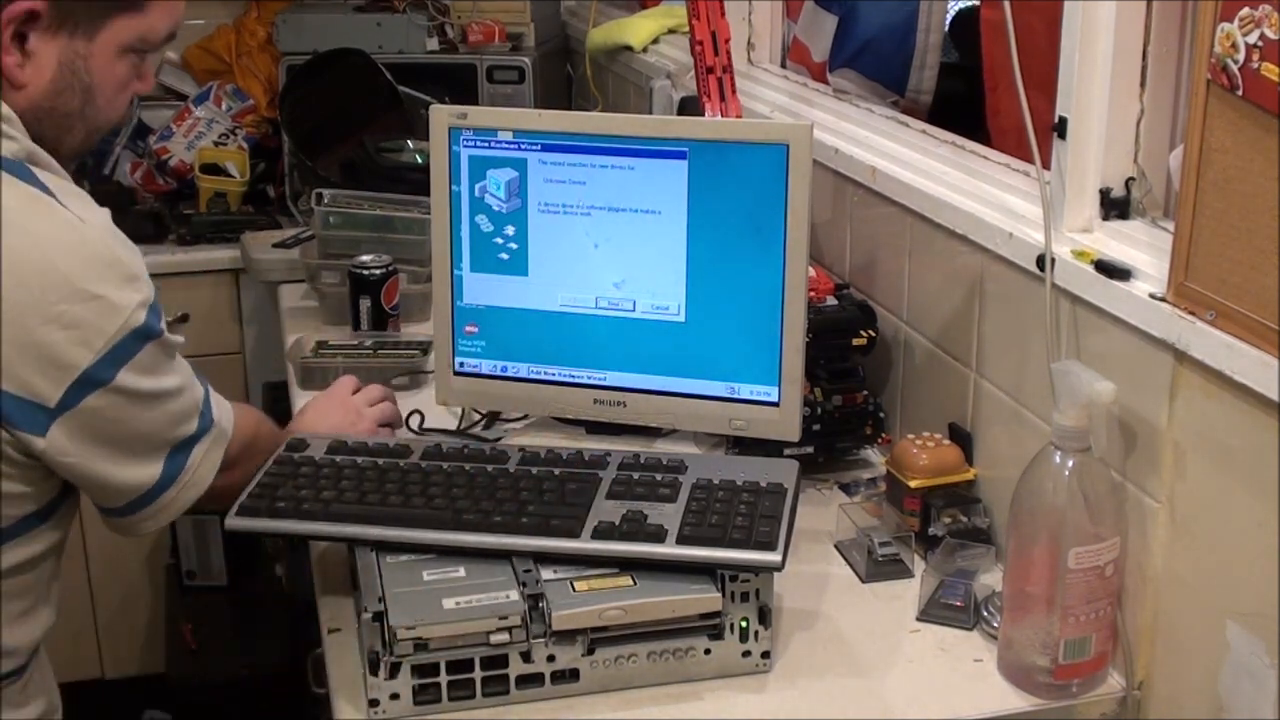
# Have Windows search for the unknown device's driver and continue when none is found
pyautogui.click(608, 304)
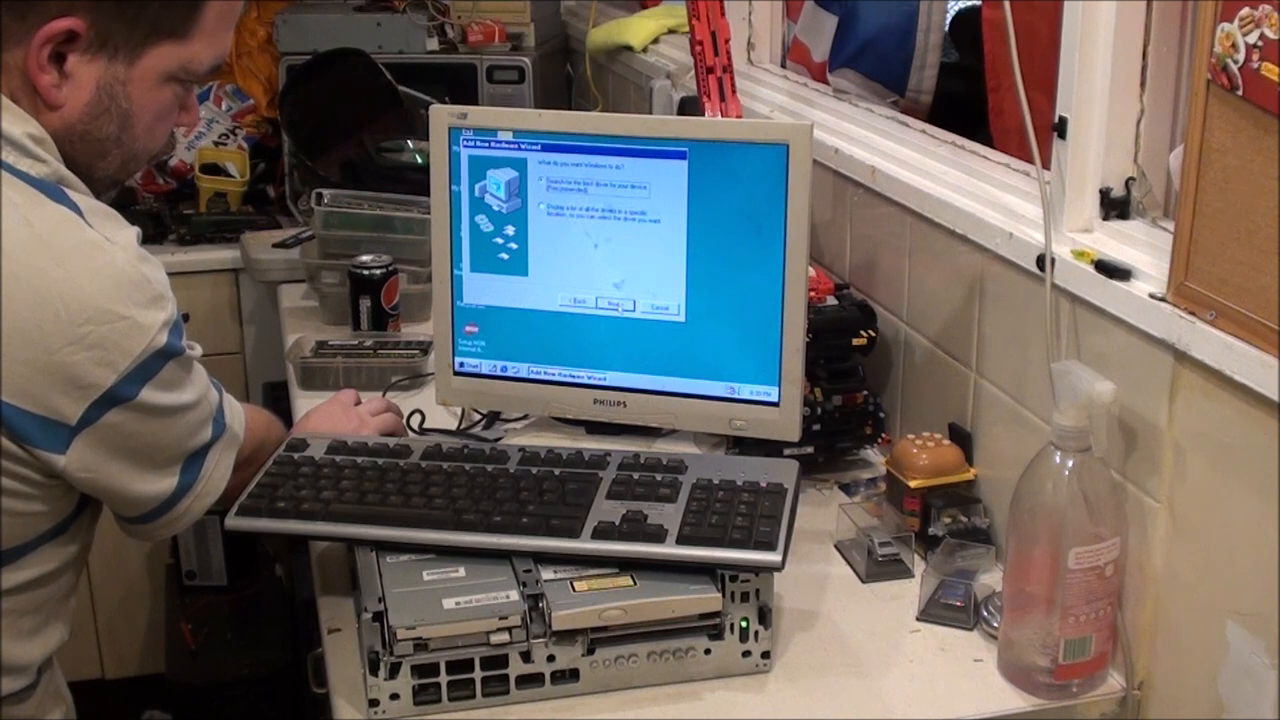
pyautogui.click(612, 308)
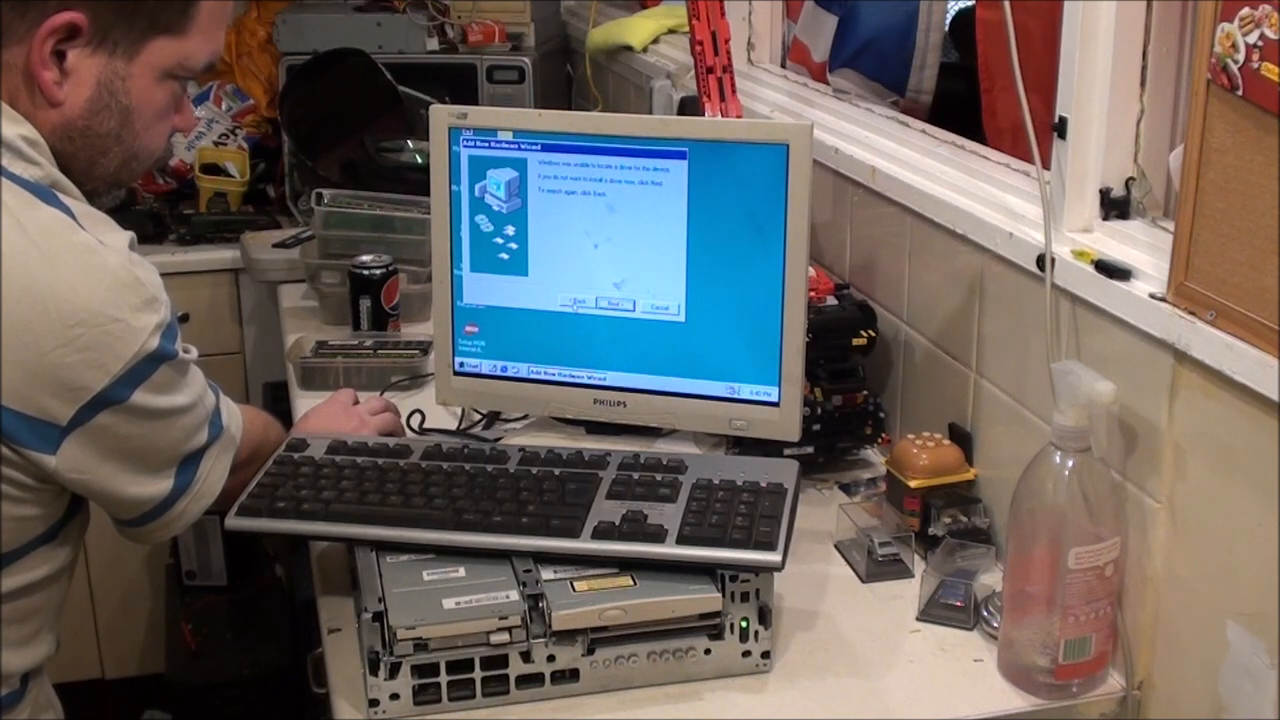
pyautogui.click(610, 304)
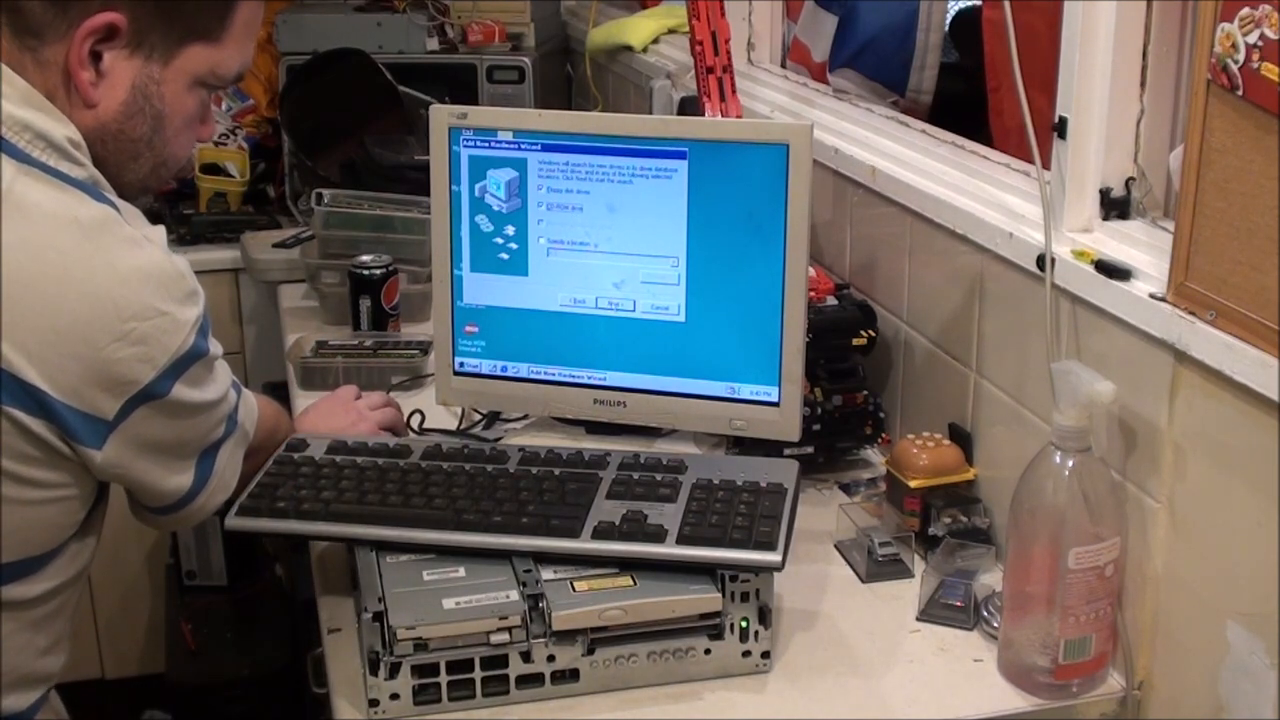
# Run the driver search for the next device and finish its hardware installation
pyautogui.click(612, 304)
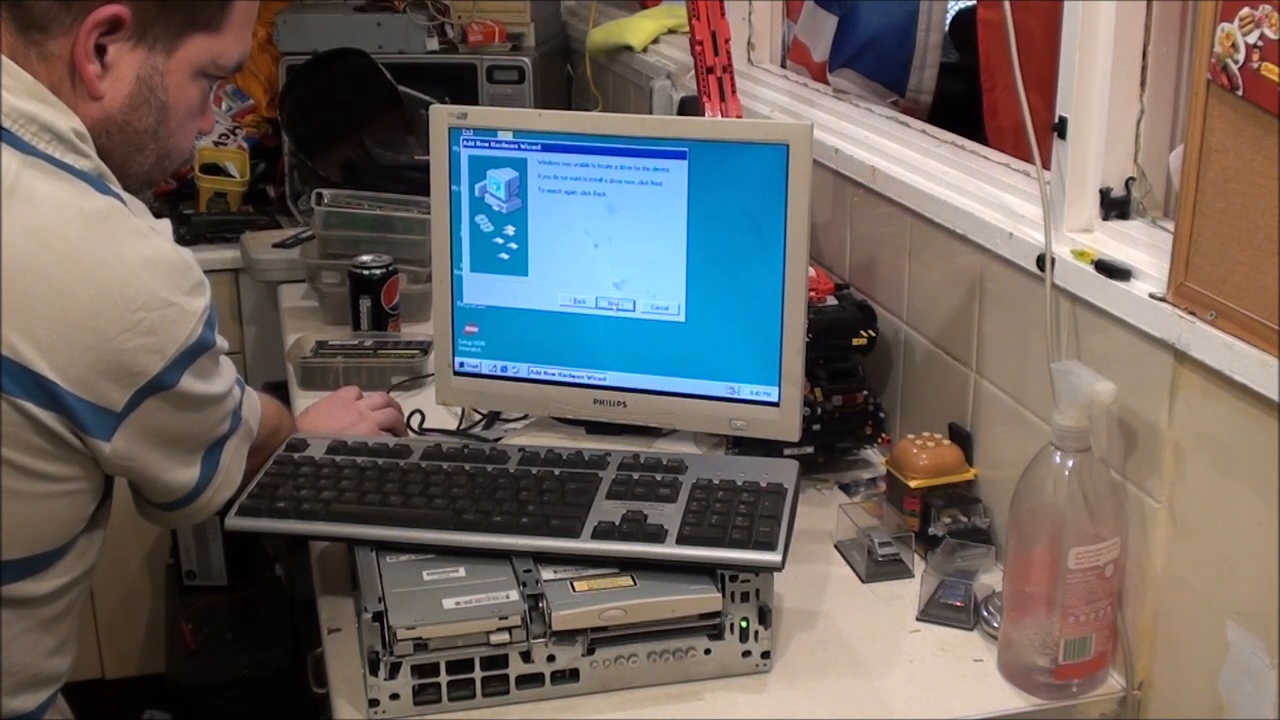
pyautogui.click(612, 304)
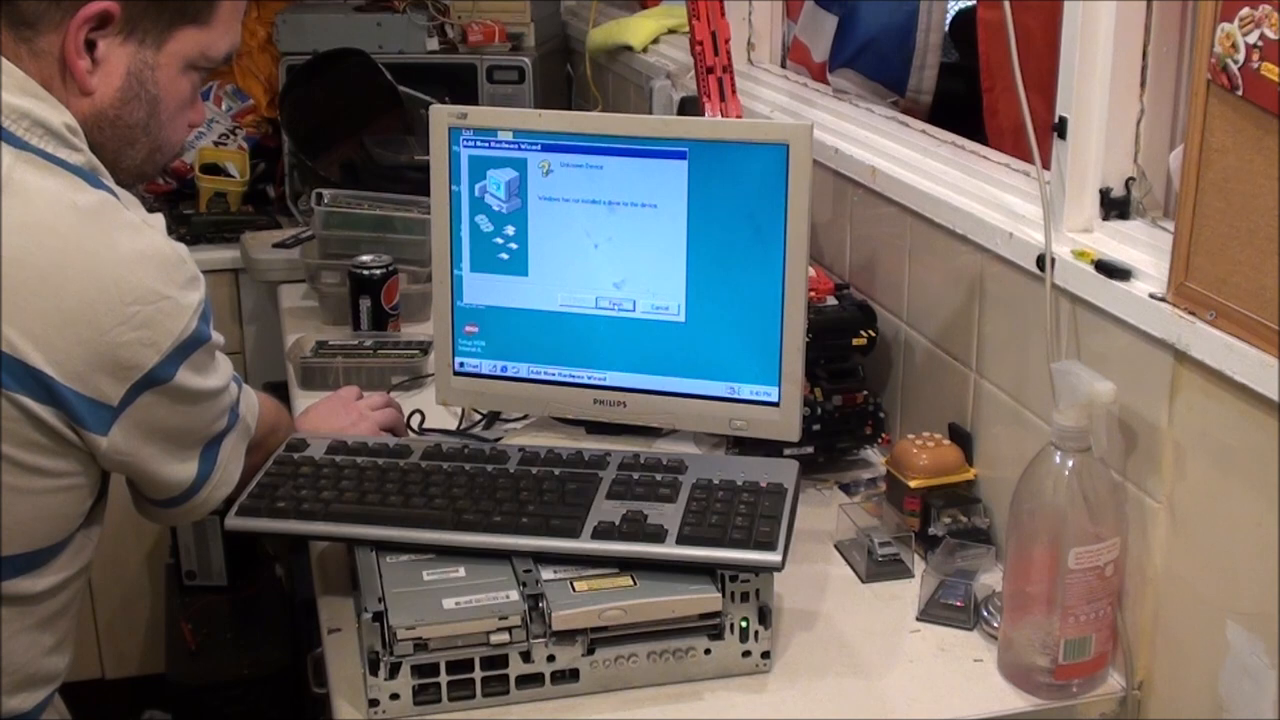
pyautogui.click(612, 304)
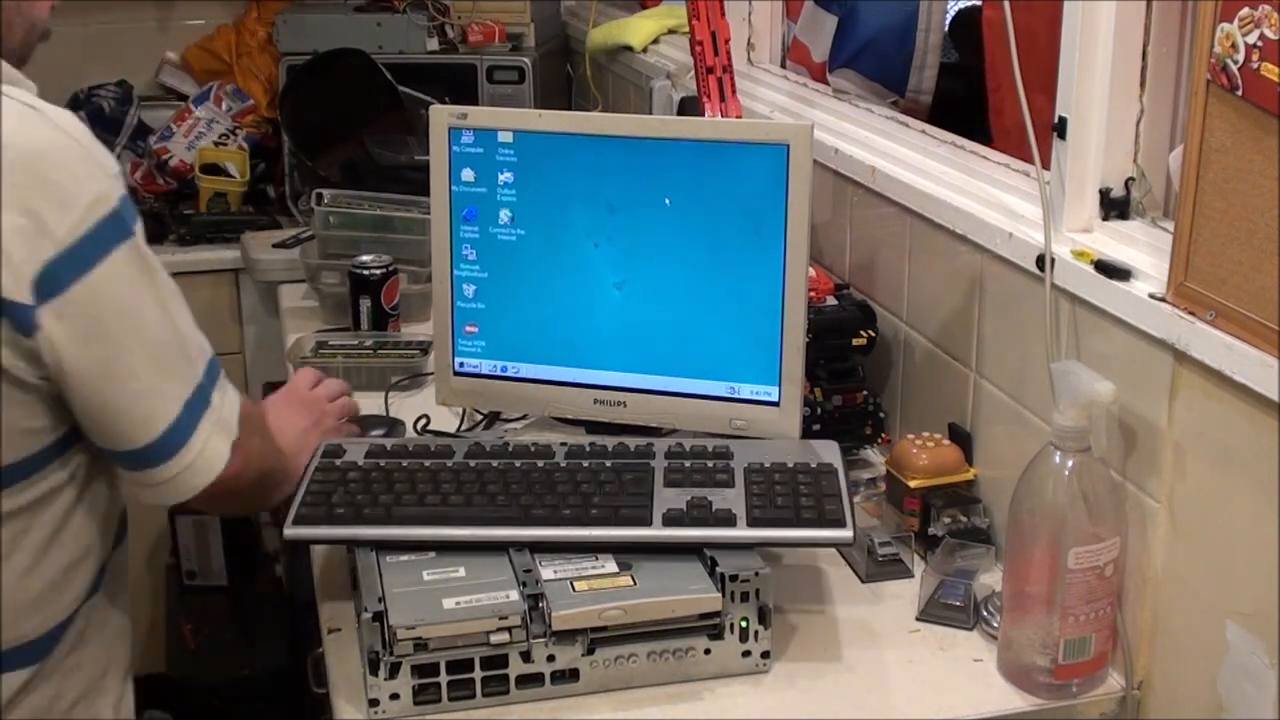
# Open the Start menu on the clear desktop
pyautogui.click(468, 368)
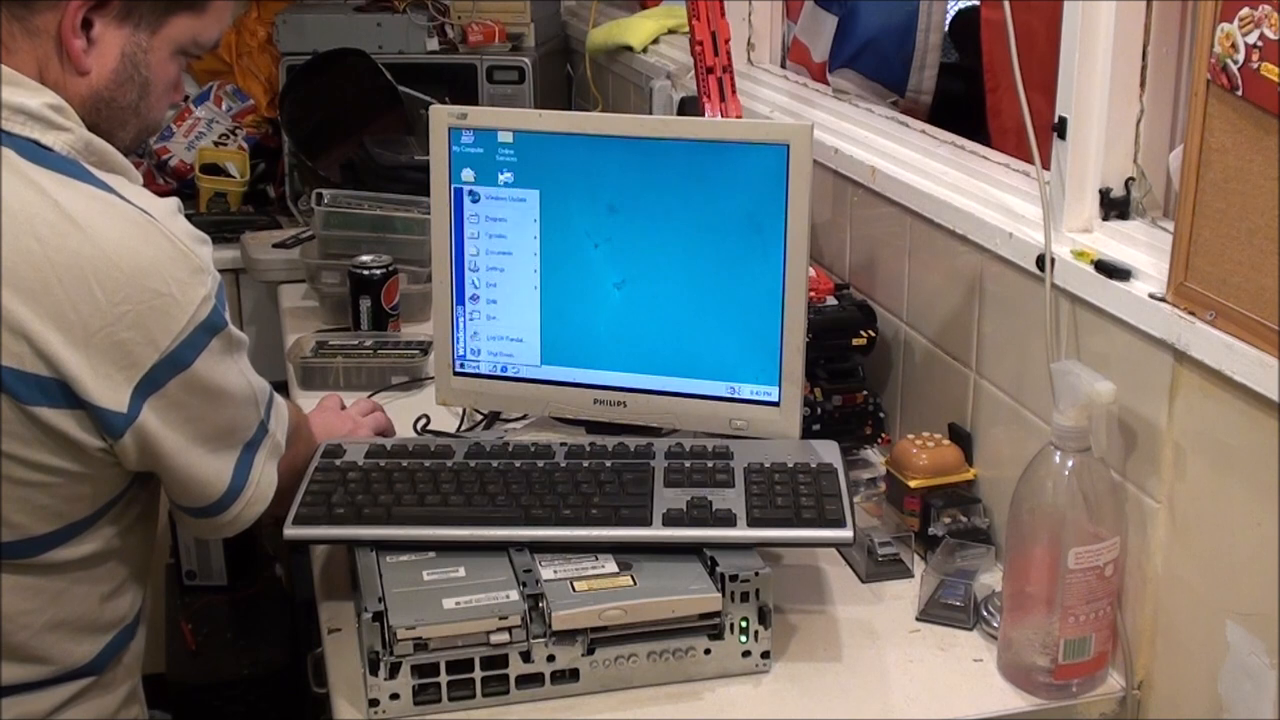
# Open and close the Control Panel, then choose Shut Down from the Start menu
pyautogui.click(494, 268)
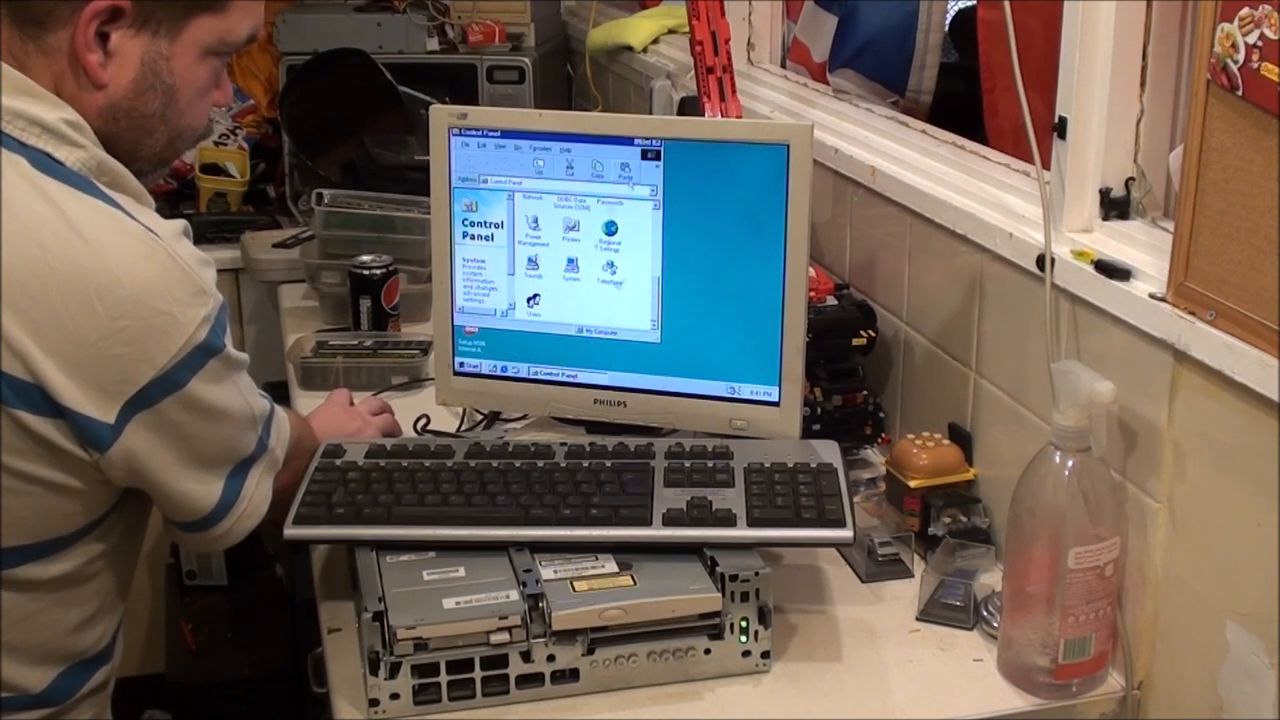
pyautogui.click(652, 136)
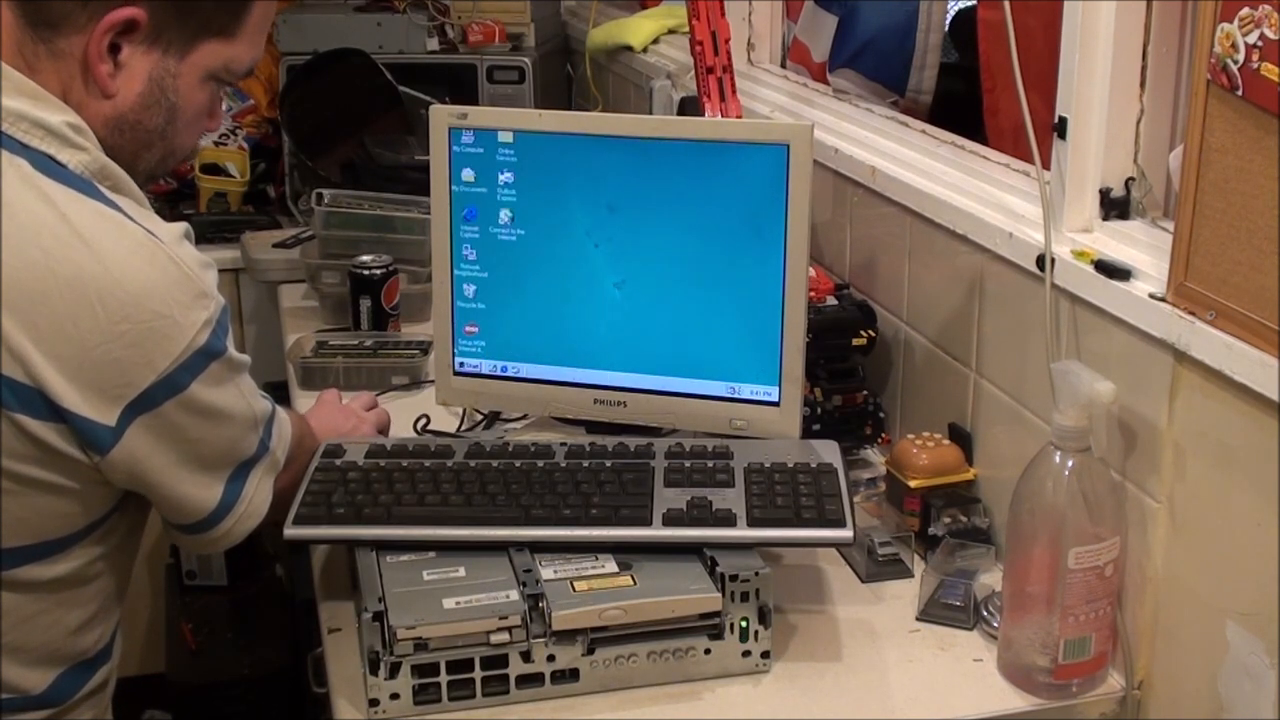
pyautogui.click(464, 364)
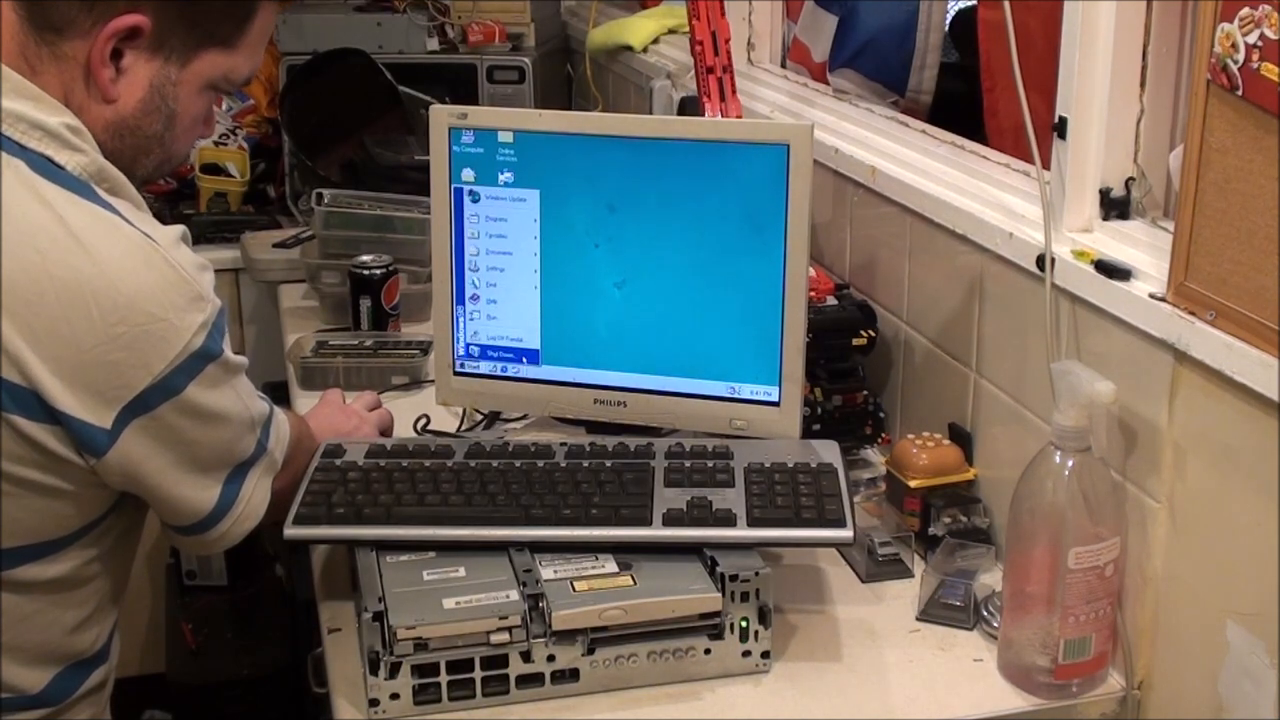
pyautogui.click(502, 348)
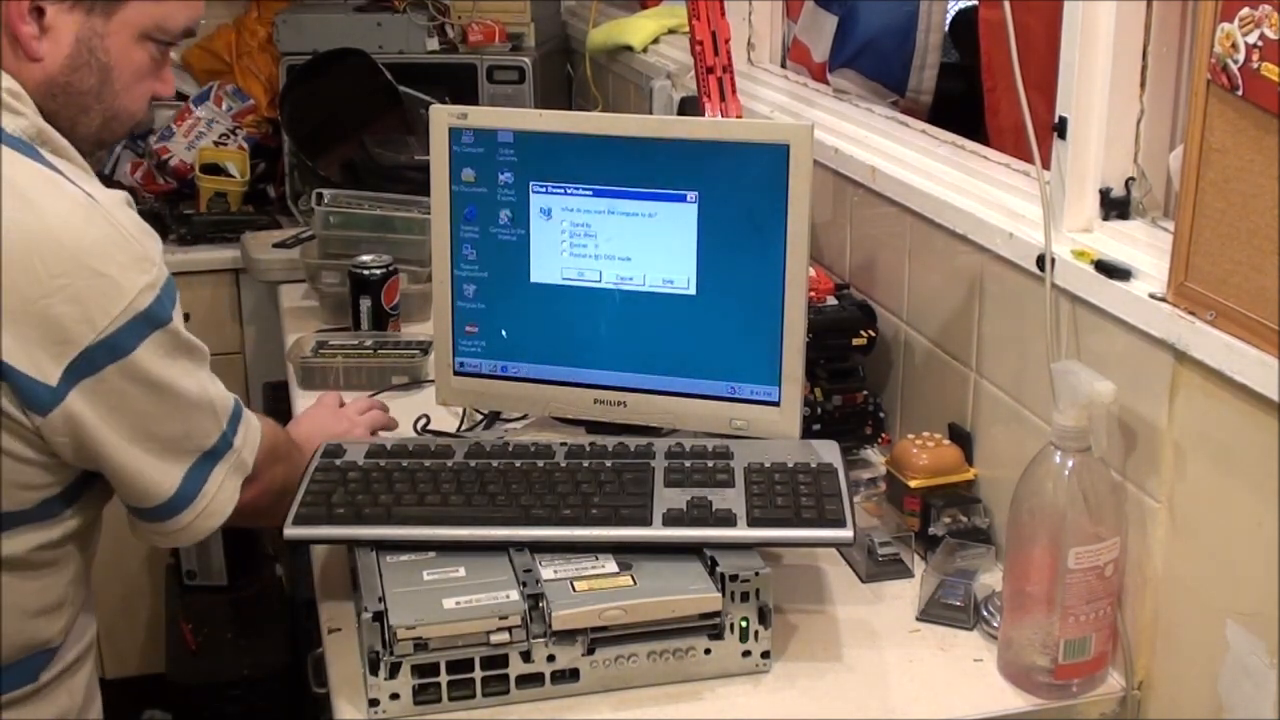